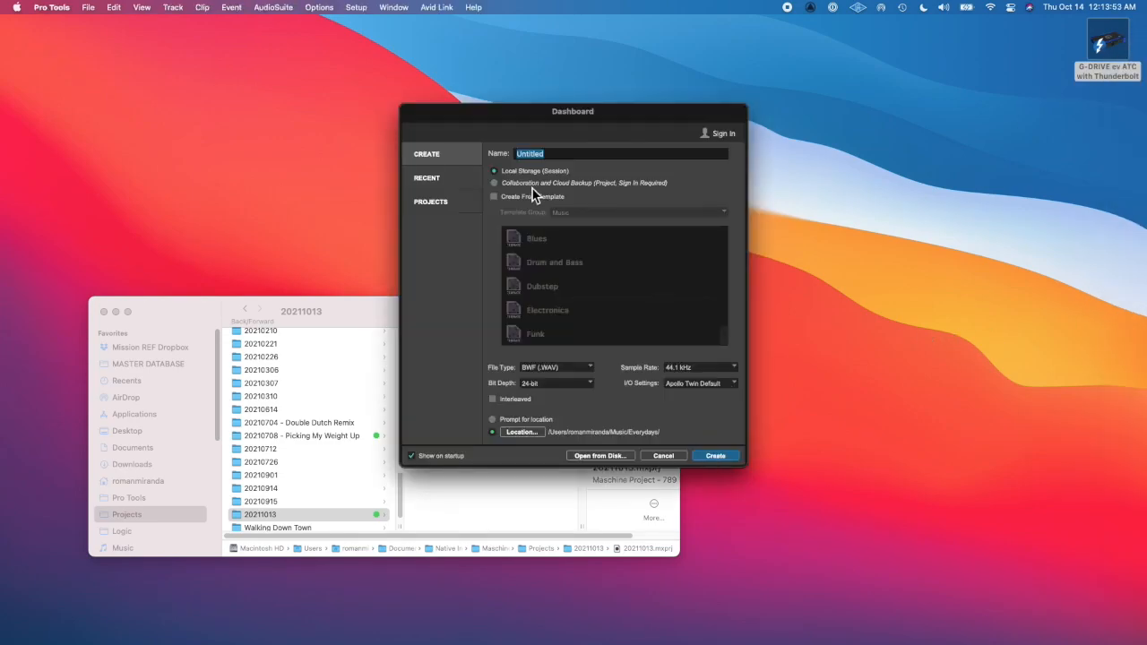
Choose the storage location for the new session before importing the Maschine stems.
click(713, 455)
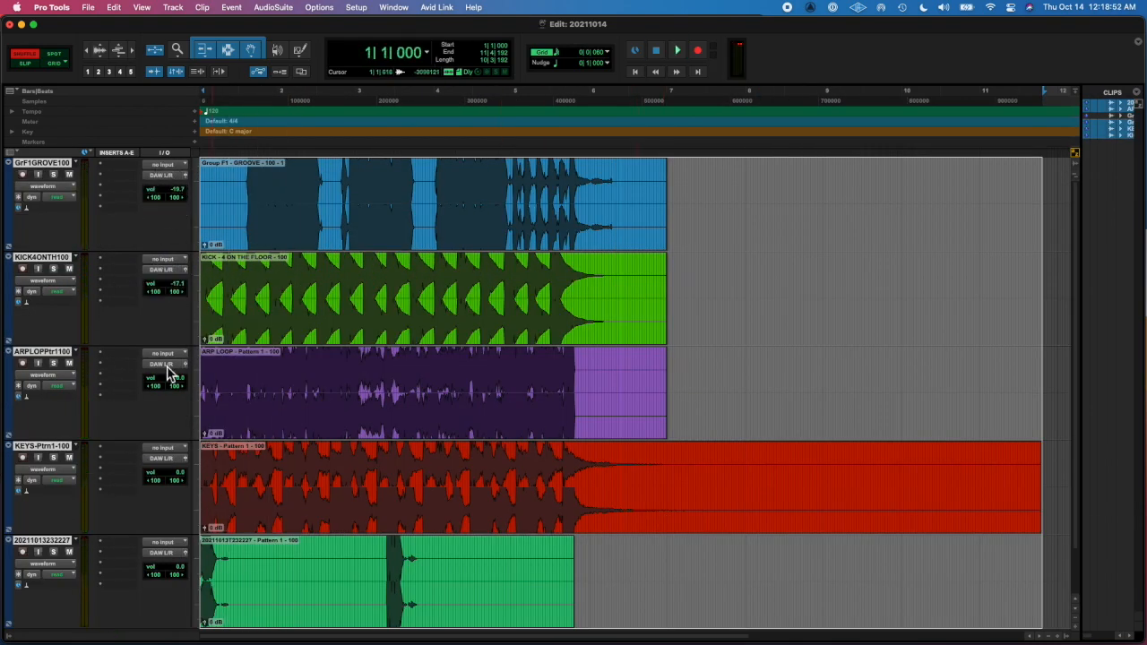
Rename a stem track to KEYS via its track-name dialog.
click(678, 50)
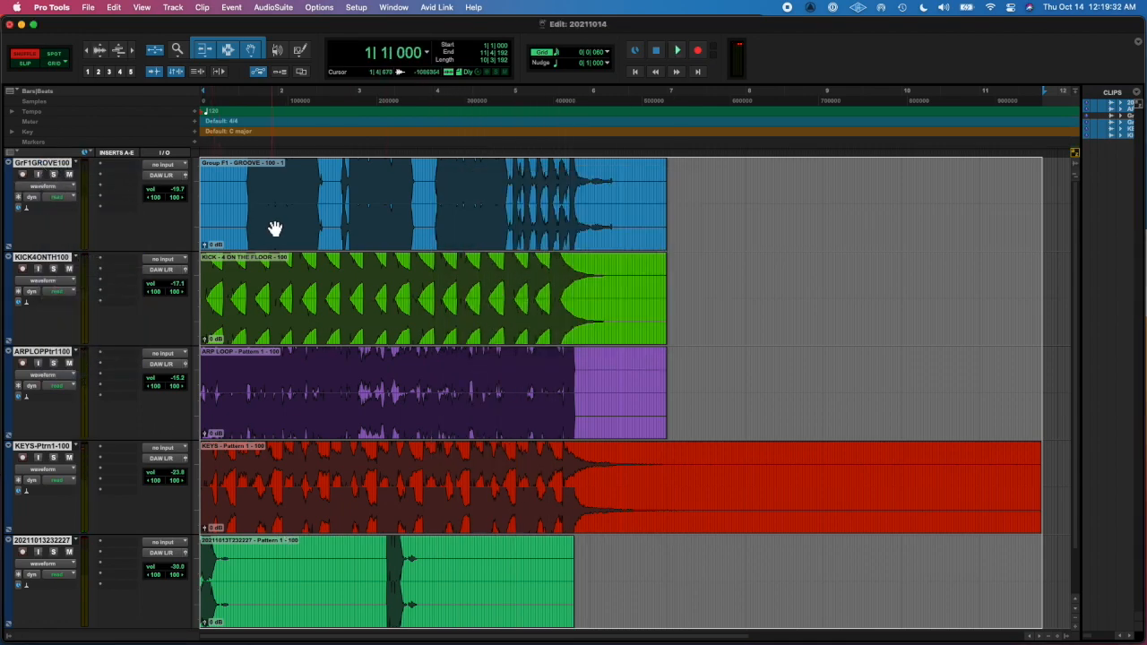
double_click(39, 444)
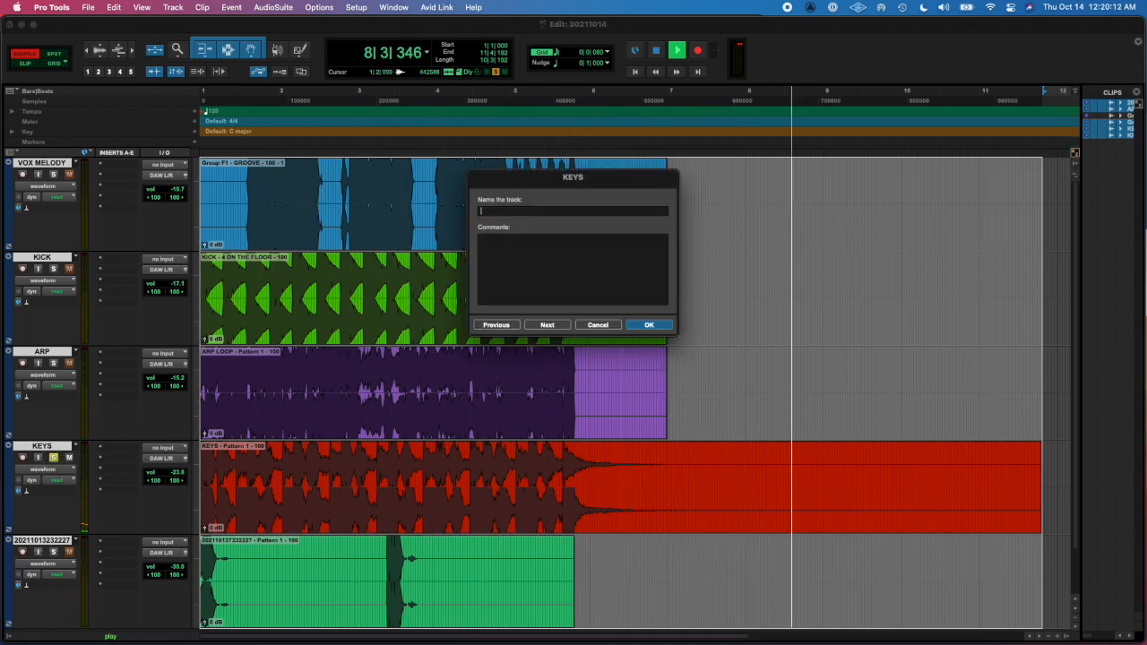
text(KEYS)
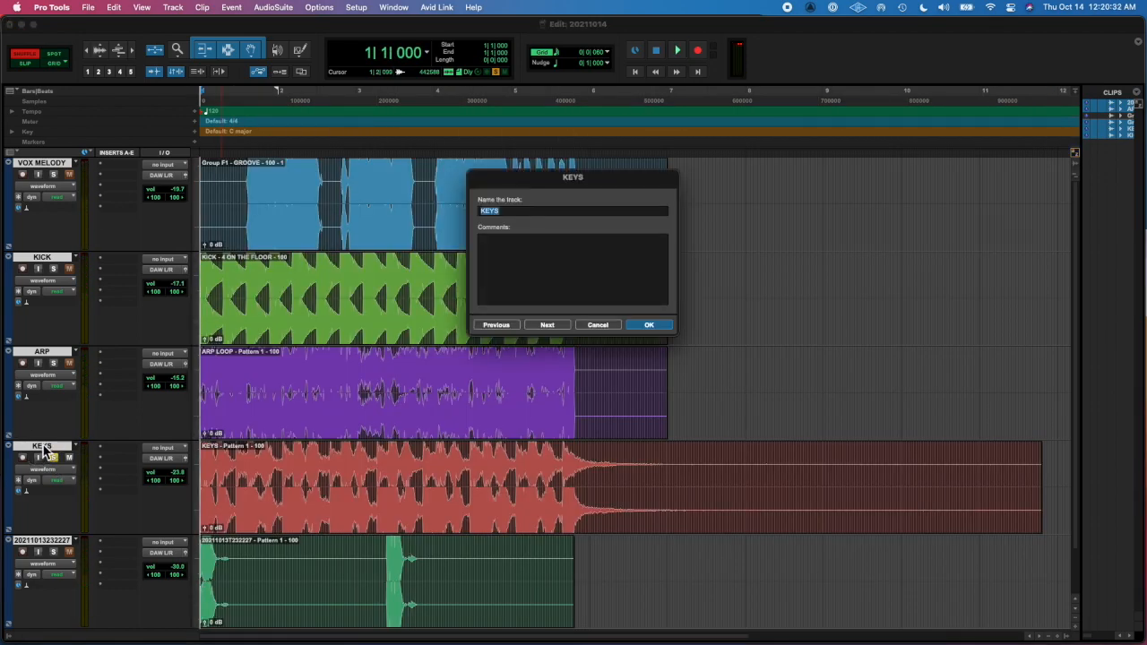
click(649, 324)
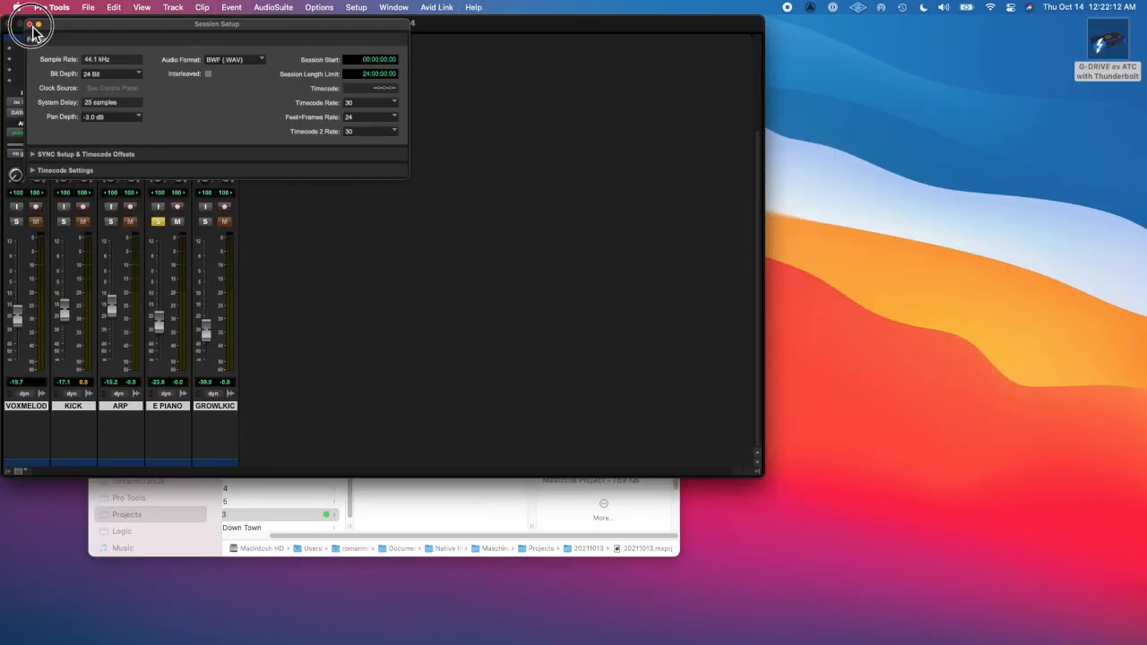
Close the Session Setup window to start trimming the E PIANO clip.
click(32, 25)
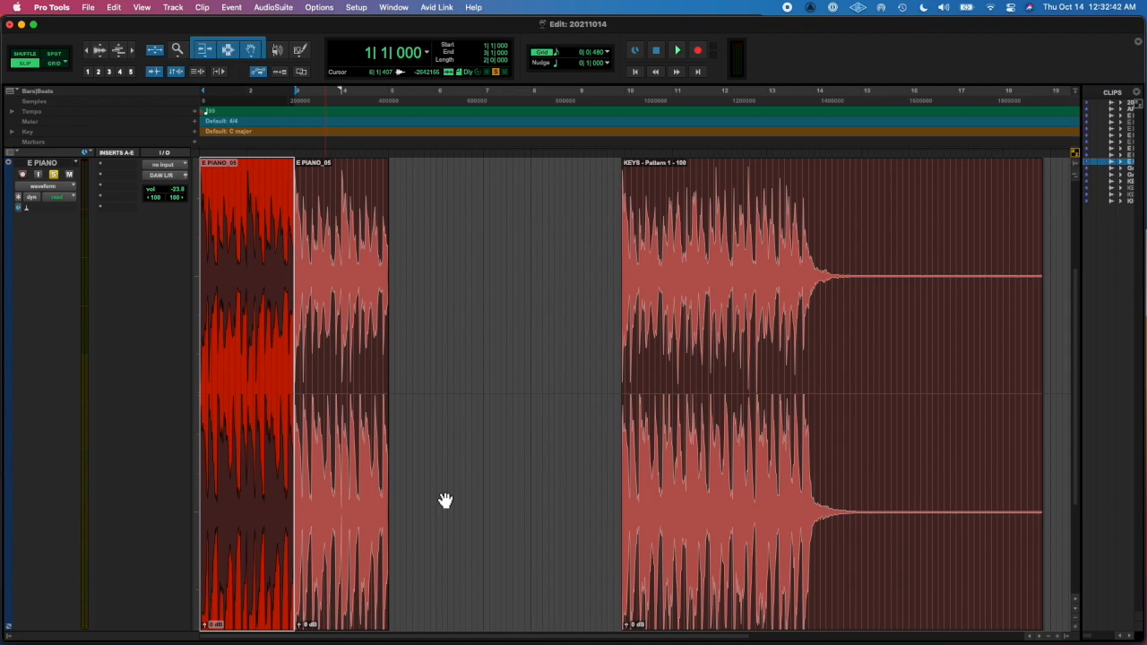
Bounce the keys loop to an audio file and import it onto a New Track.
click(88, 7)
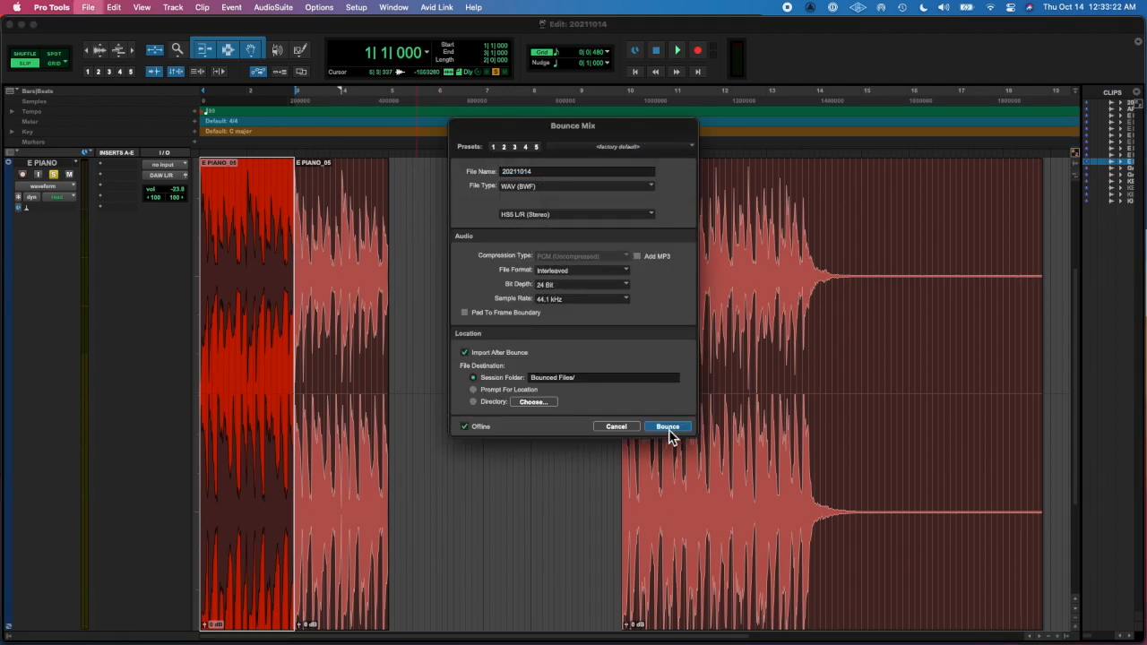
click(667, 427)
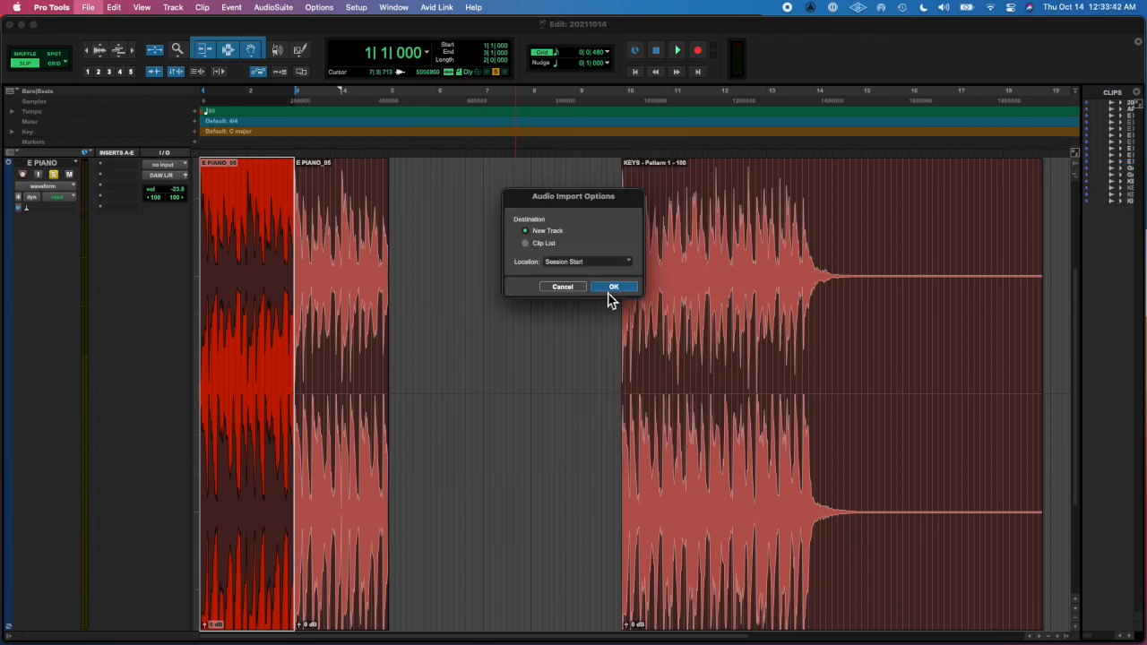
click(613, 286)
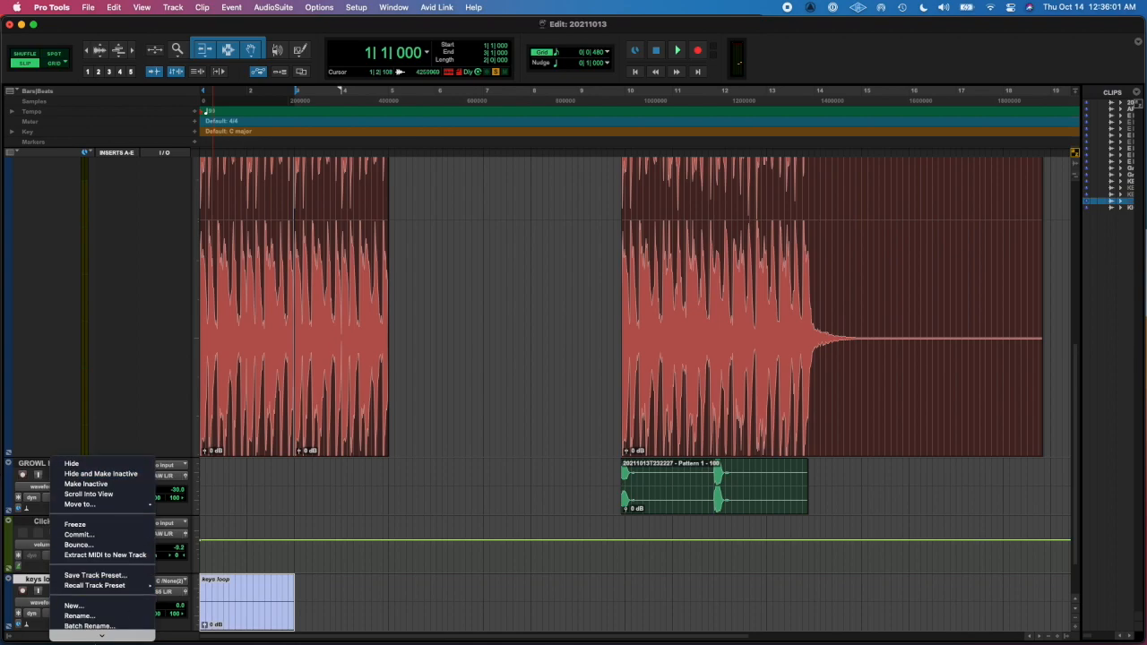
Bounce the keys loop track on its own, then go to the Wix Music Library for upload.
click(79, 545)
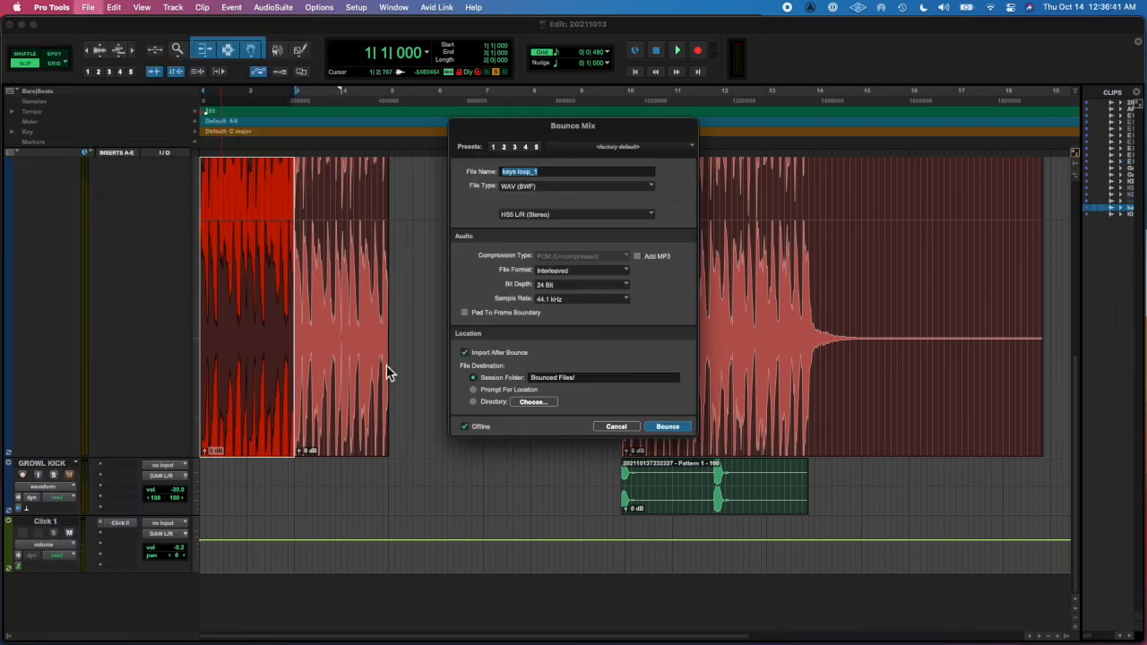
click(667, 427)
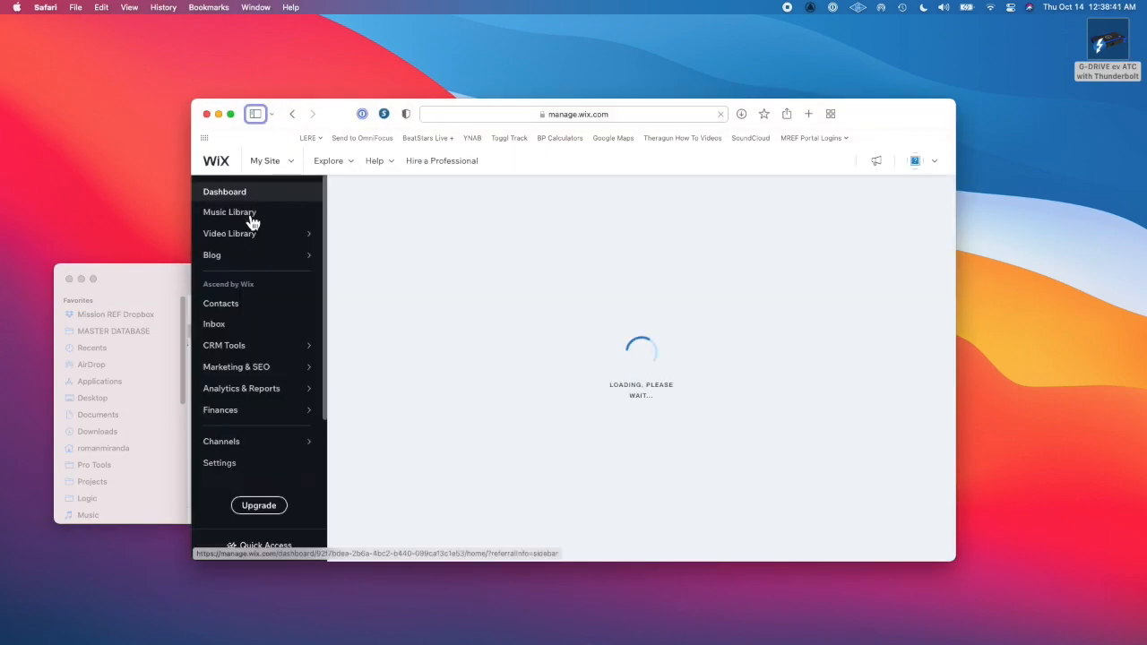
click(230, 212)
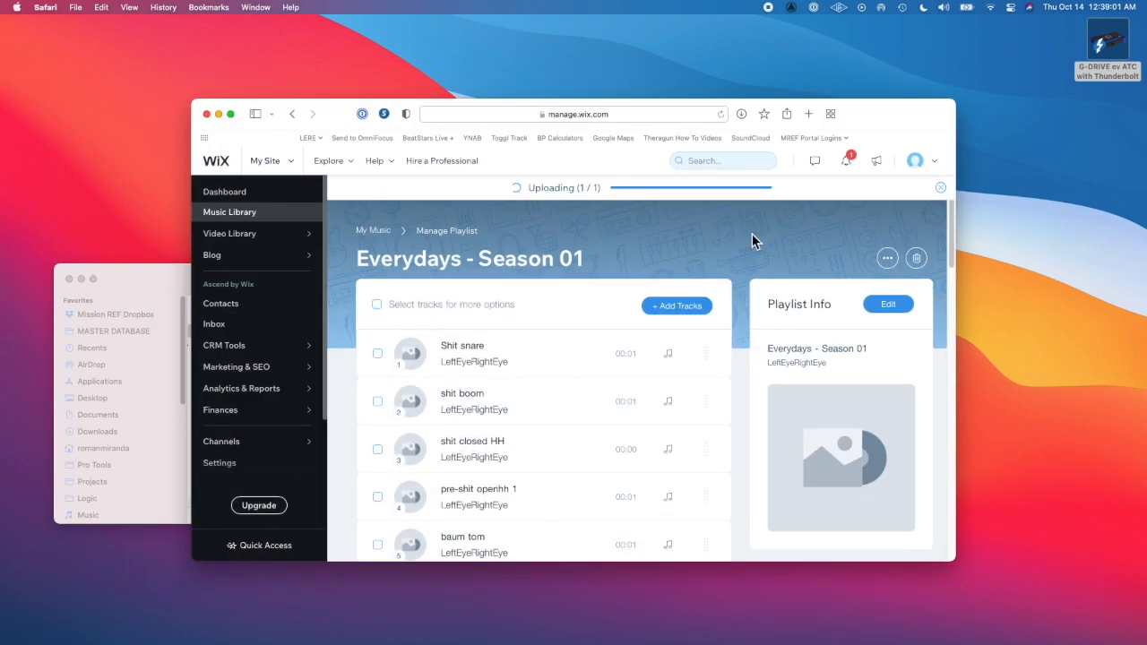